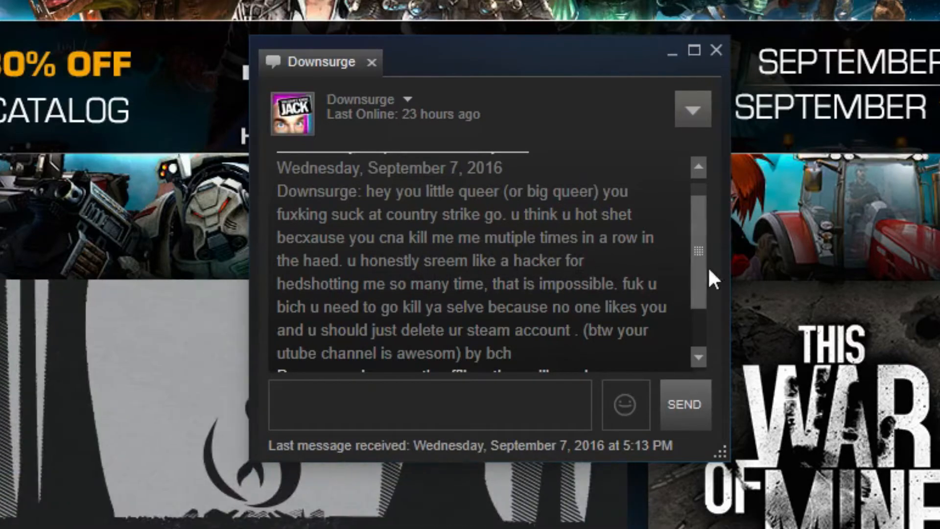
click(430, 405)
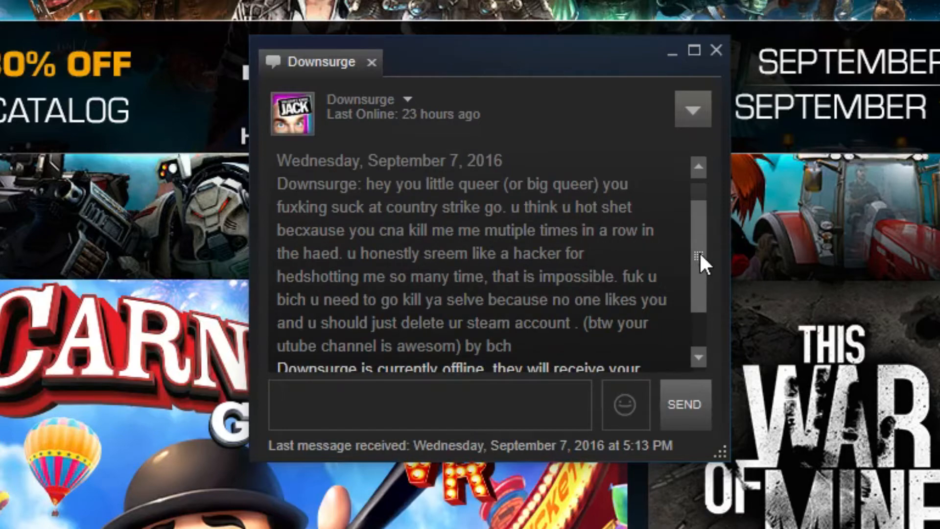
click(430, 404)
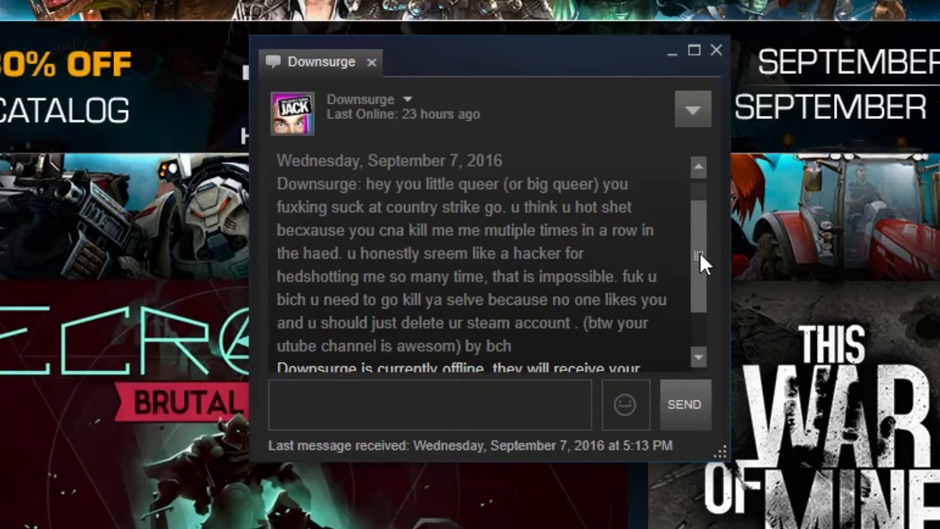
click(430, 405)
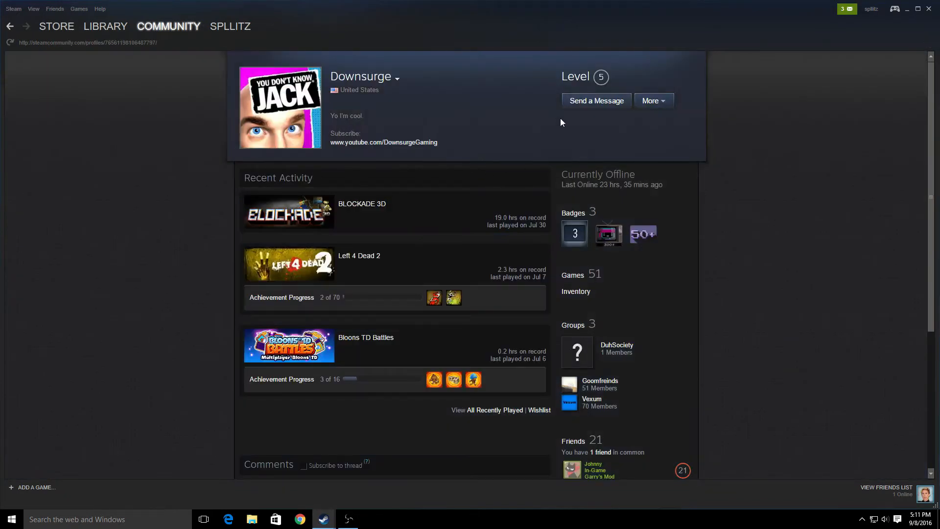
click(652, 100)
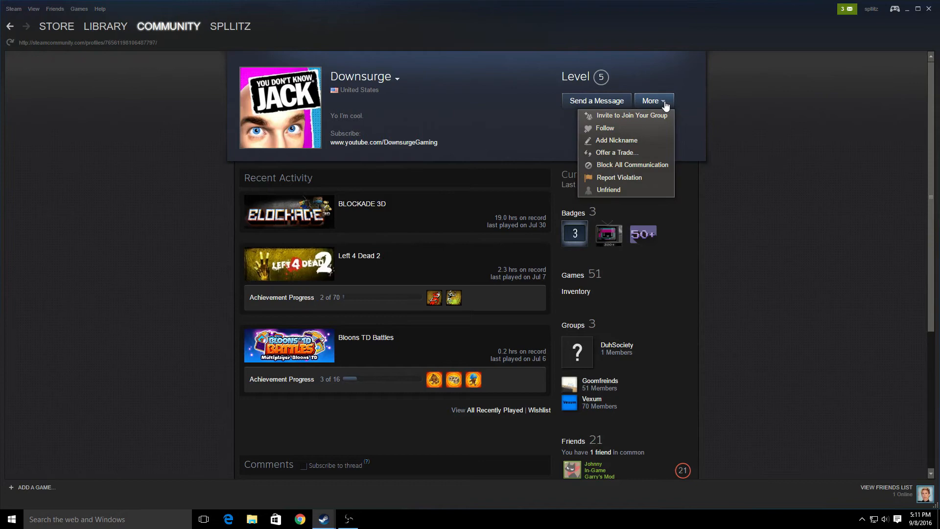
mouse_move(618, 178)
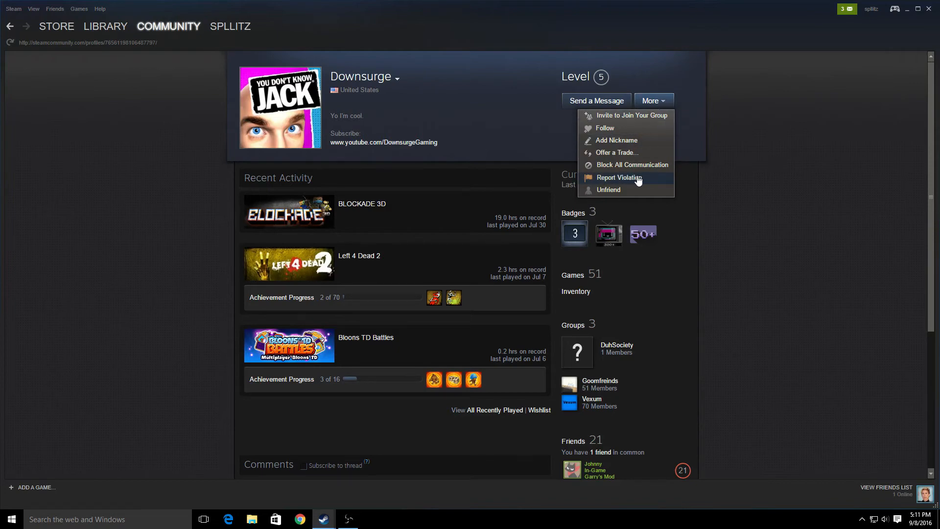
click(618, 177)
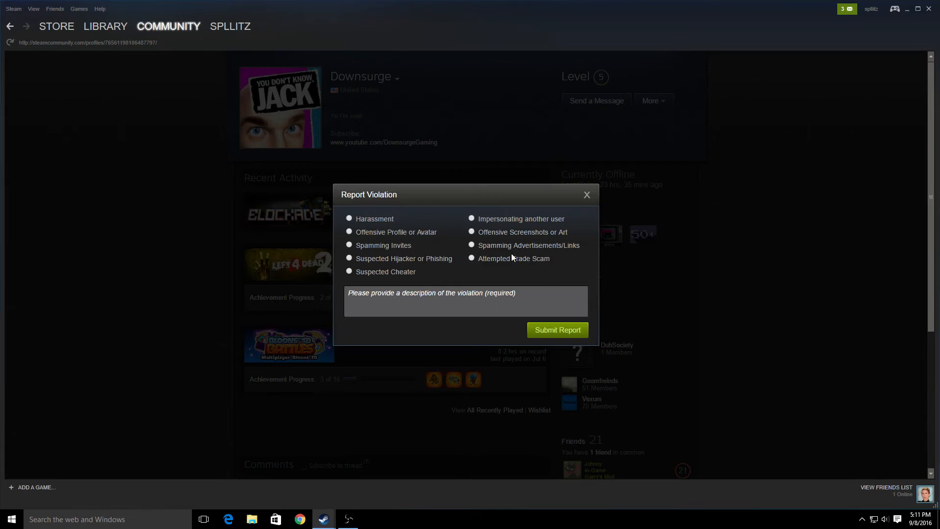
click(348, 218)
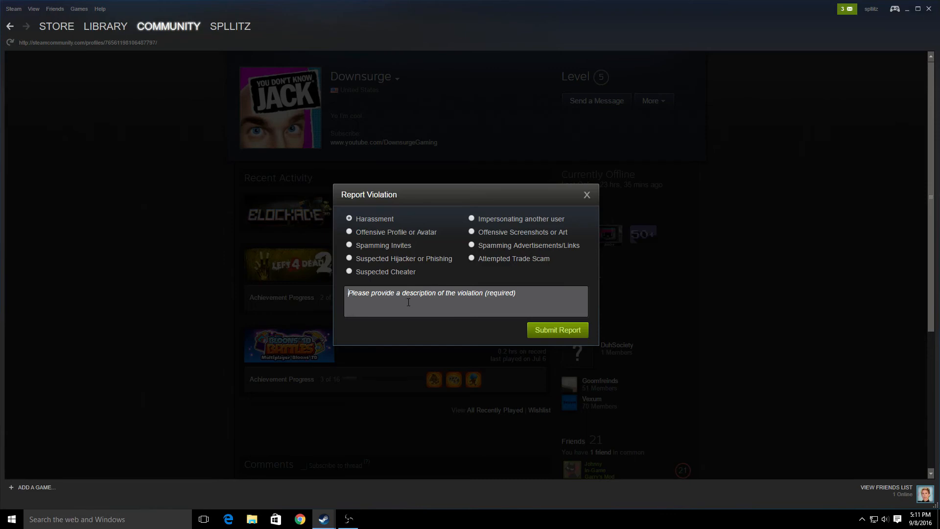
text(He said so many mean words to me)
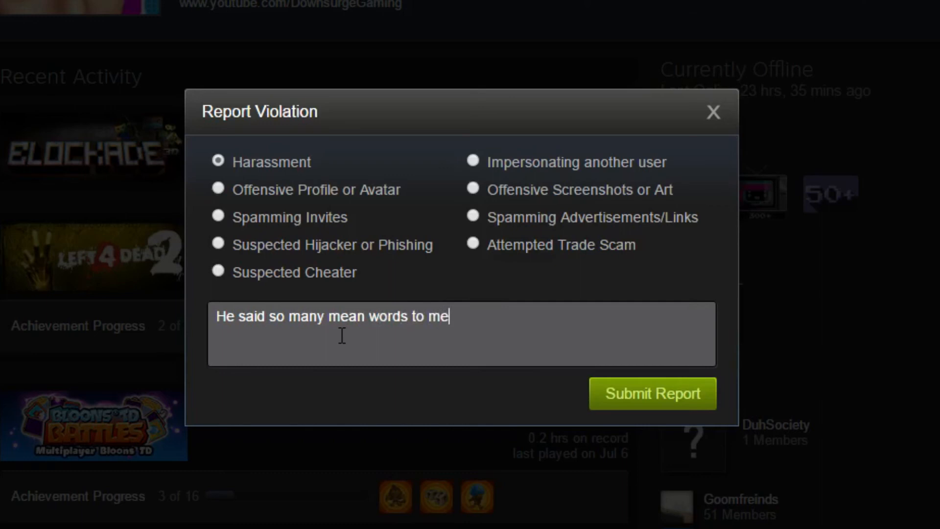
text(! It's not my fault im good at country strike go! Please ban him! He also made me cry!)
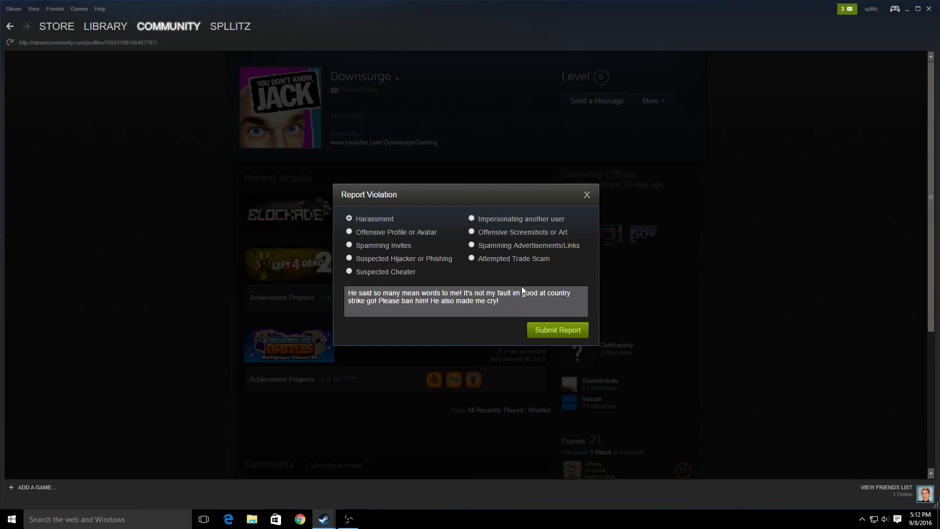
Step: Submit the harassment report and dismiss the Thank You confirmation
click(556, 329)
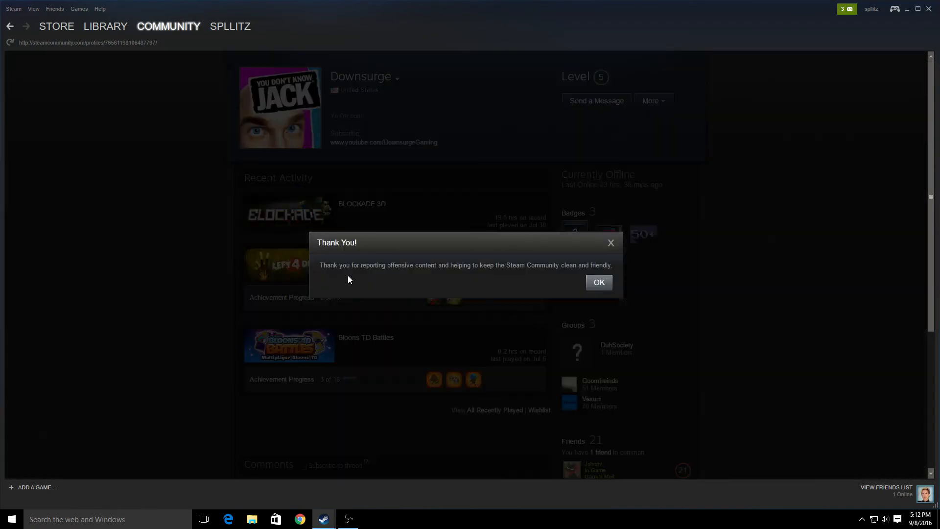
mouse_move(397, 276)
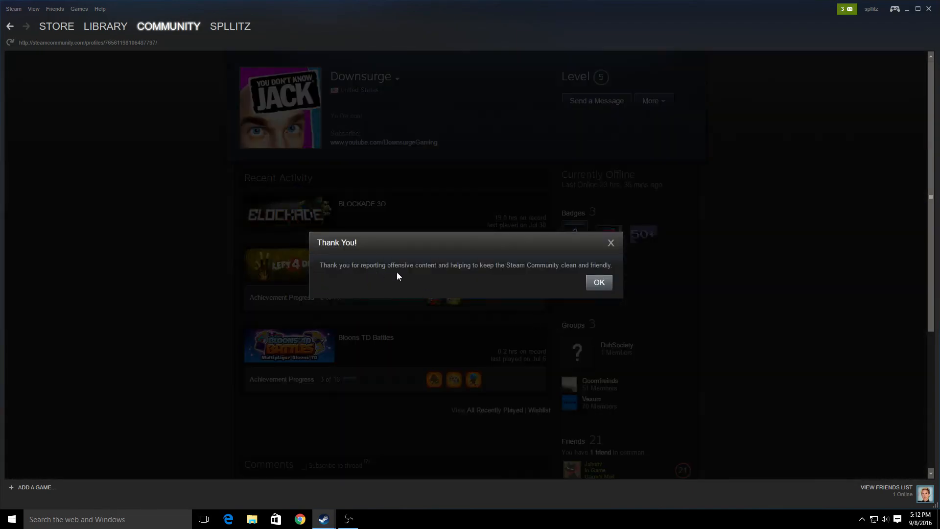
mouse_move(598, 283)
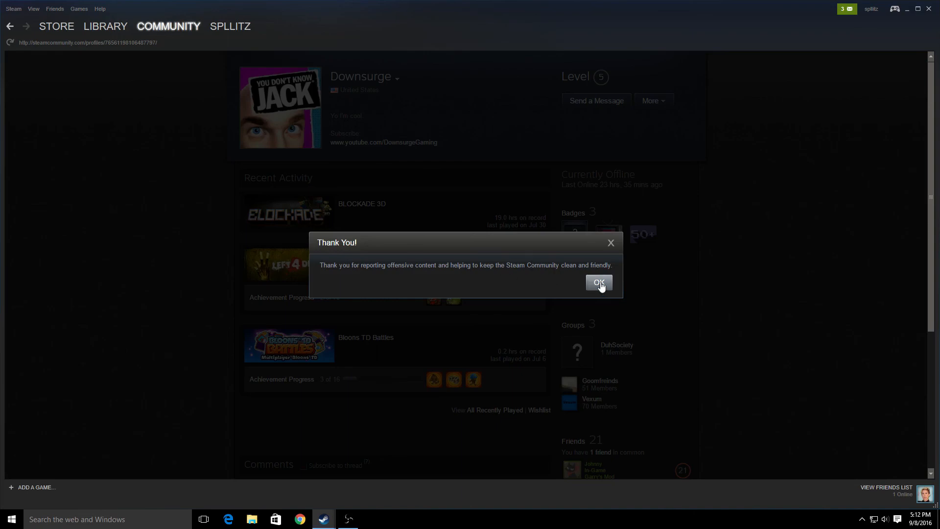
click(598, 283)
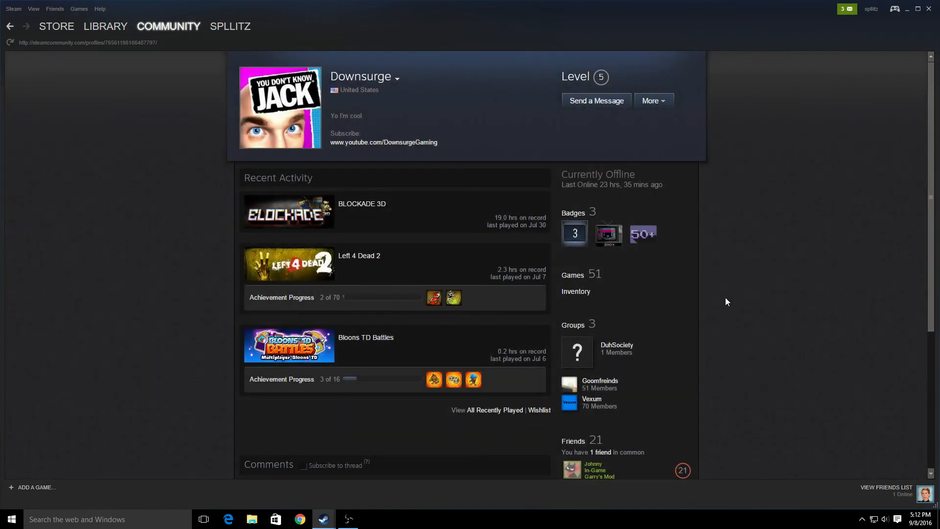